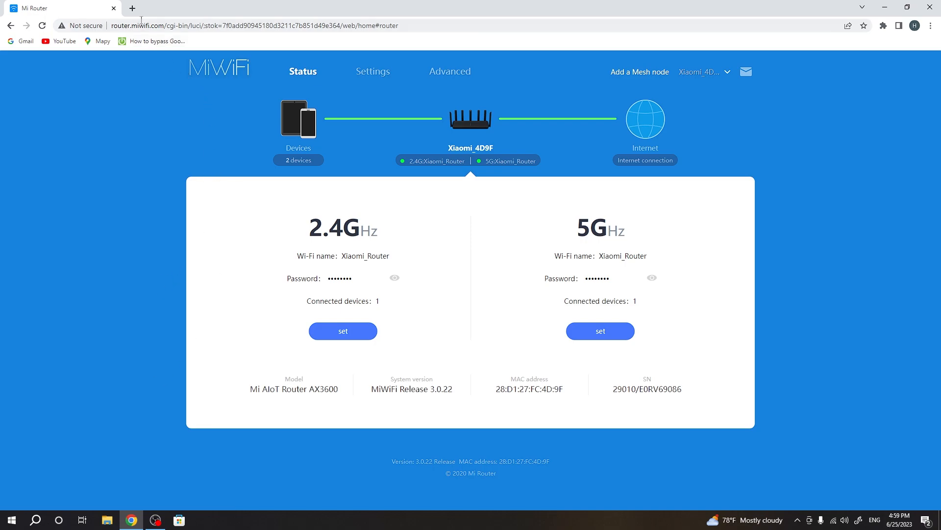
pyautogui.moveTo(373, 72)
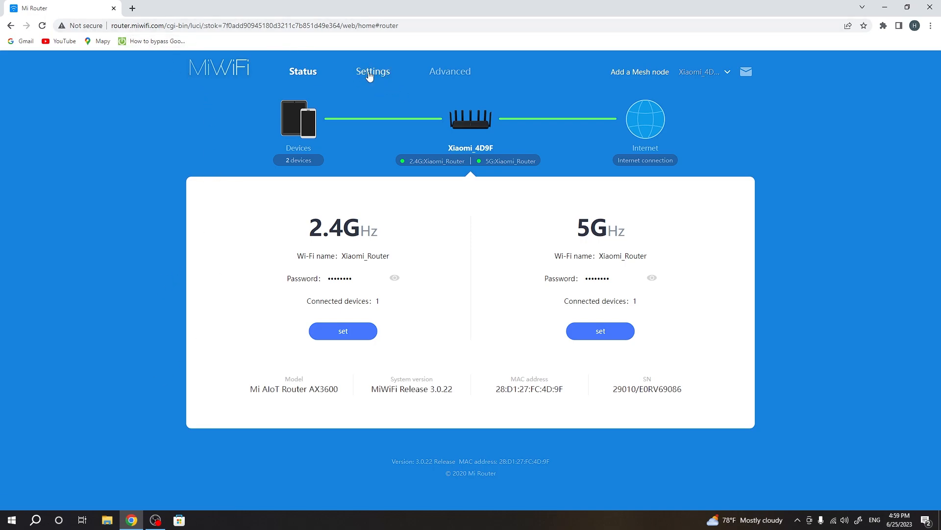
# Go to Settings > Security and locate Wireless access controls, on in Blocklist mode.
pyautogui.click(373, 71)
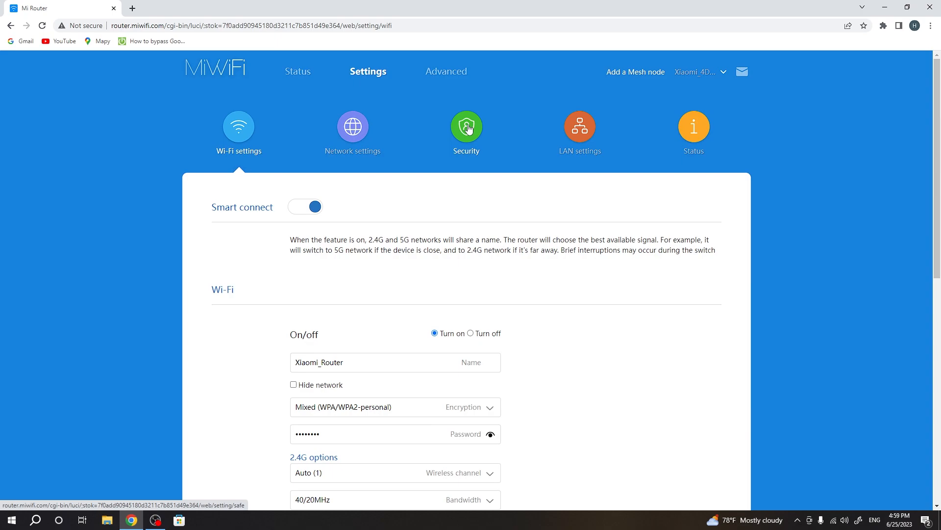
pyautogui.click(465, 126)
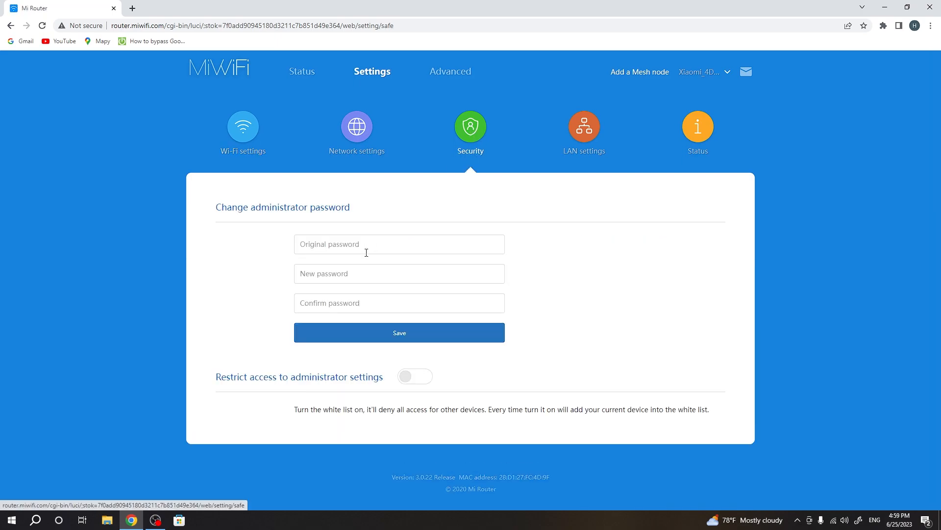
pyautogui.scroll(-3)
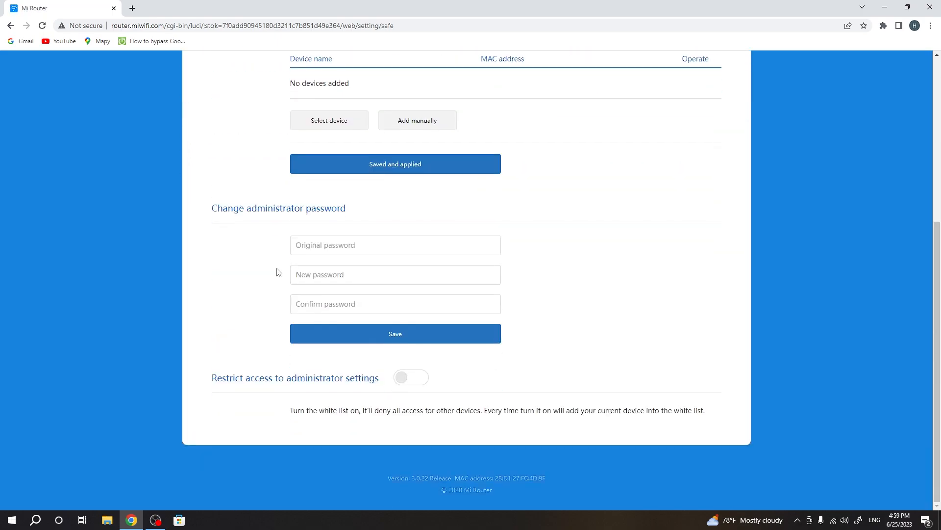
pyautogui.scroll(3)
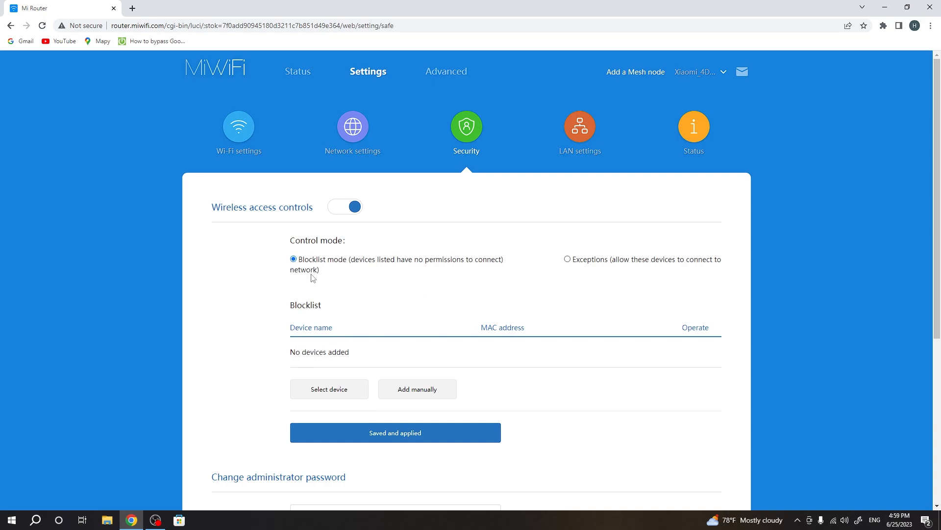
pyautogui.moveTo(268, 286)
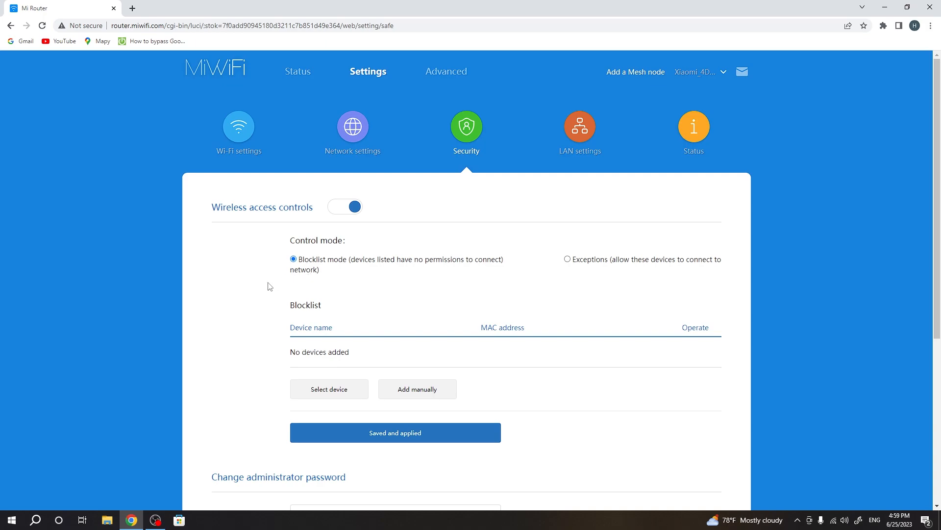
pyautogui.moveTo(336, 400)
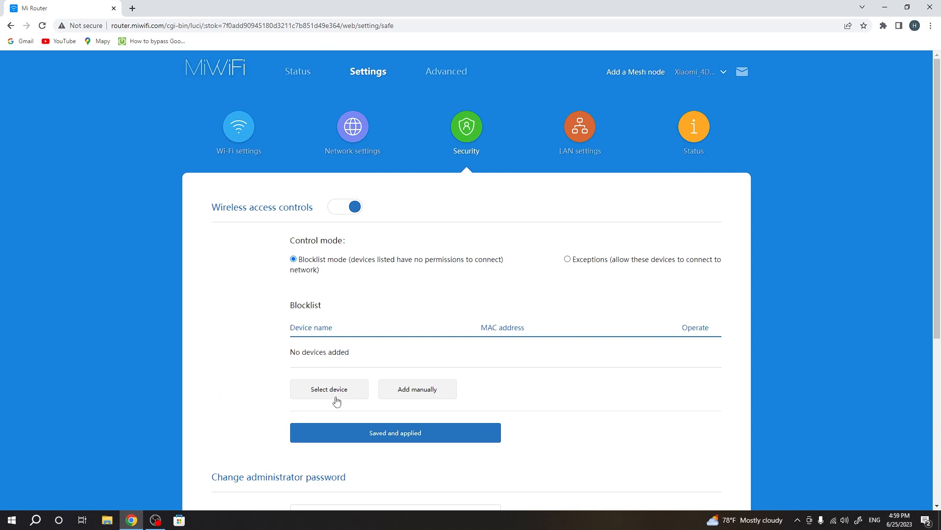
# Bring up the Devices dialog under Blocklist, listing the two connected devices.
pyautogui.click(330, 389)
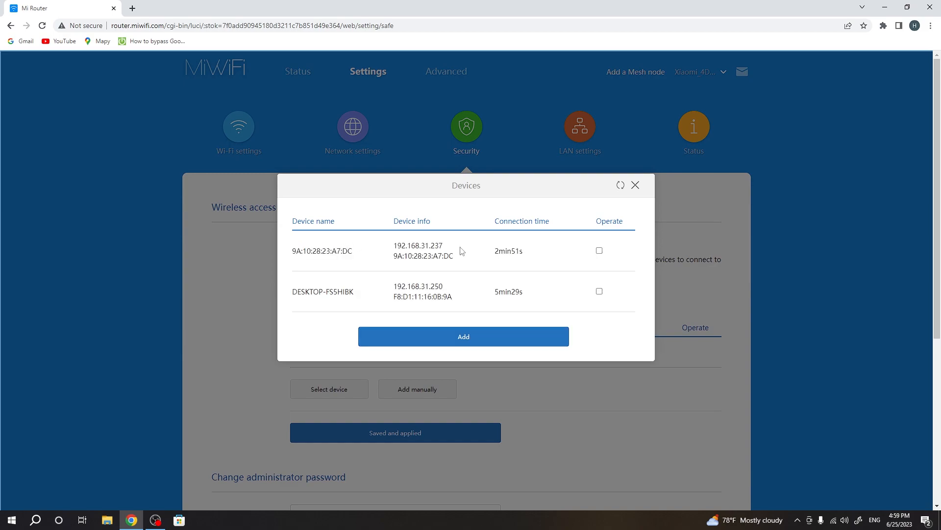
pyautogui.moveTo(368, 248)
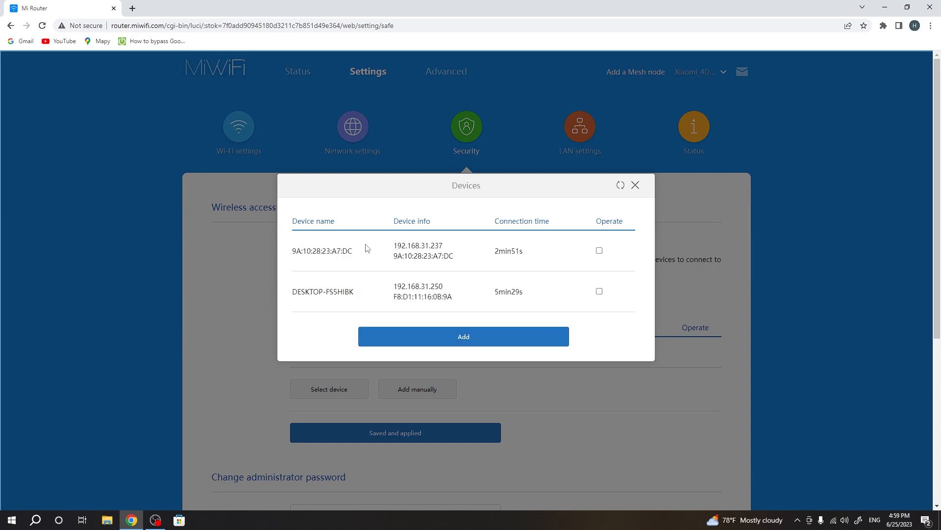
pyautogui.moveTo(337, 245)
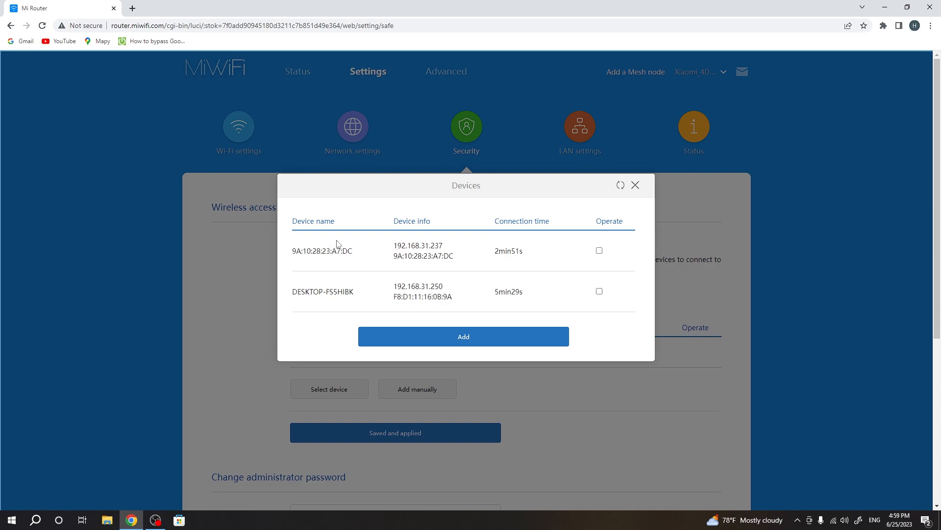
pyautogui.moveTo(418, 242)
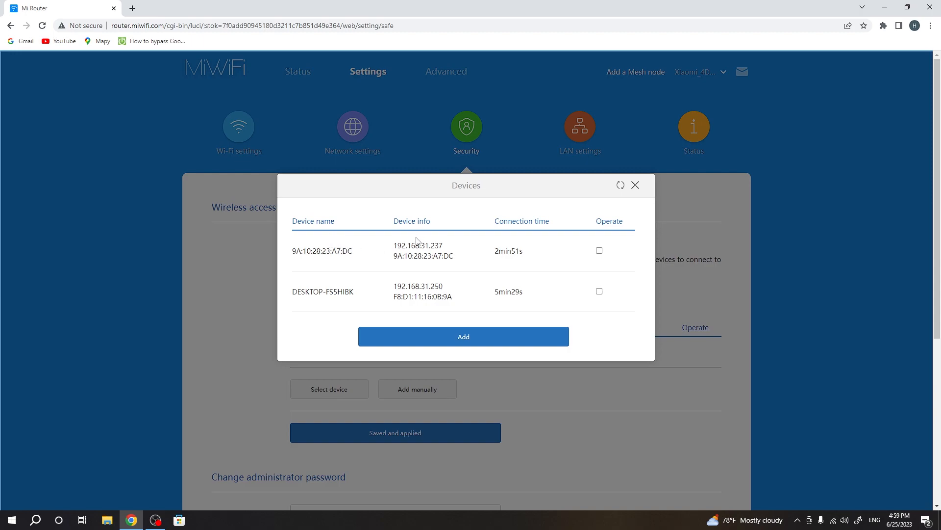
pyautogui.moveTo(171, 245)
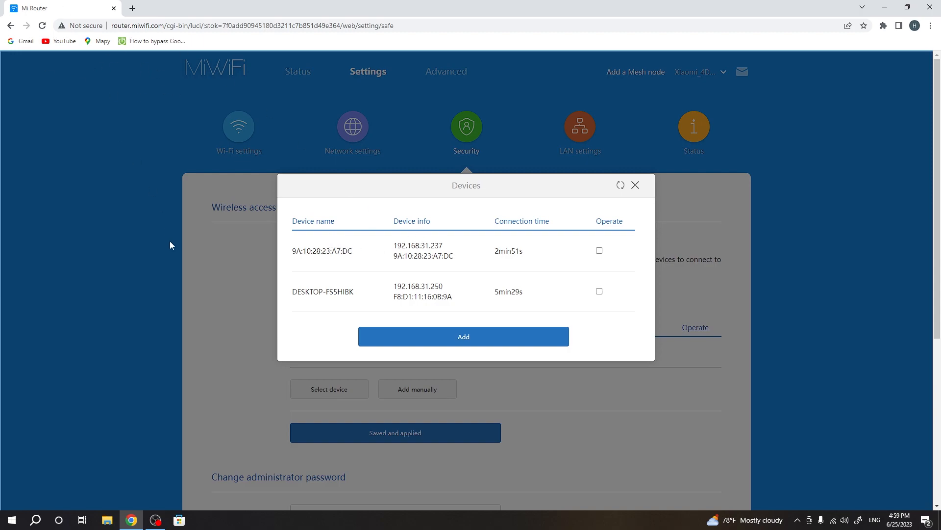
pyautogui.moveTo(172, 384)
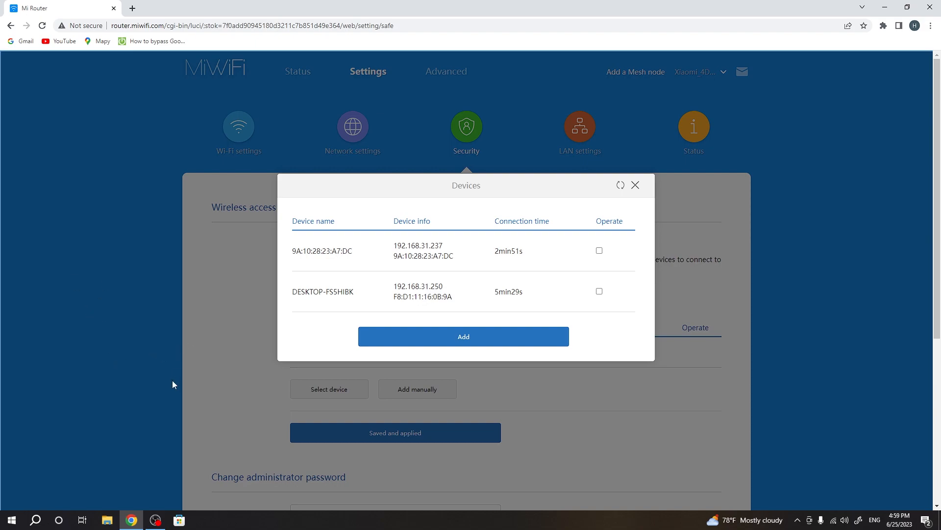
pyautogui.moveTo(378, 262)
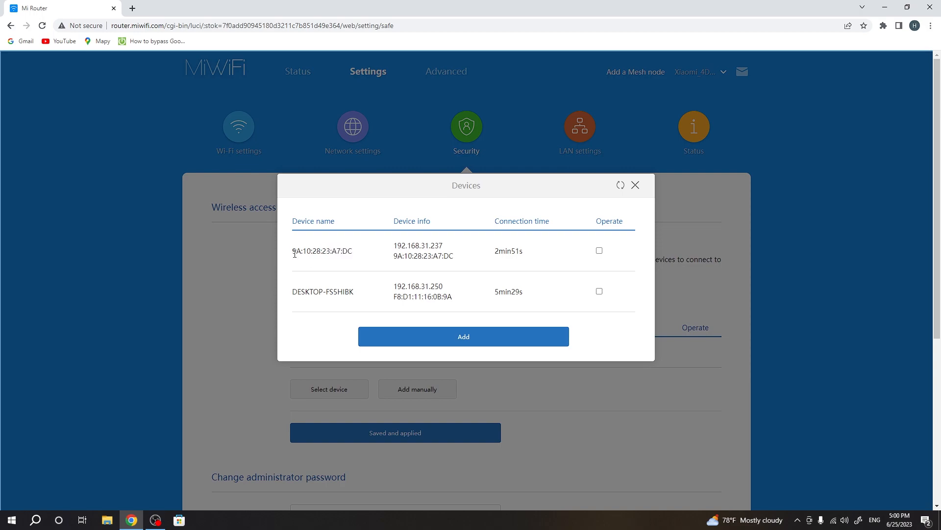
pyautogui.doubleClick(336, 251)
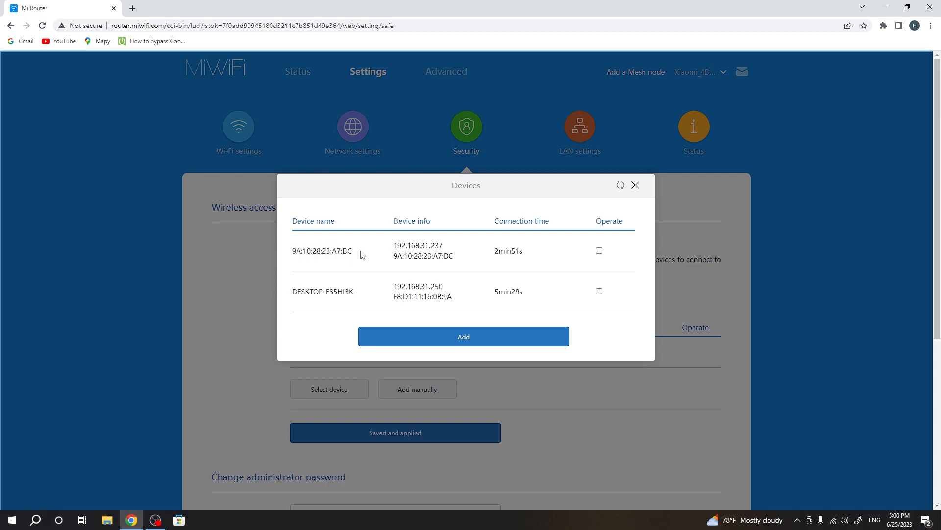
pyautogui.moveTo(364, 288)
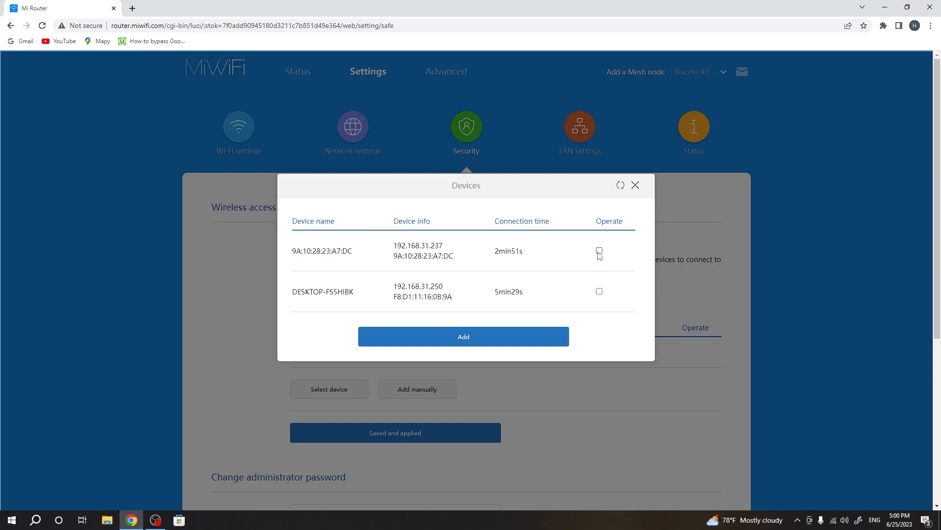
# Add device 9A:10:28:23:A7:DC to the blocklist.
pyautogui.click(598, 251)
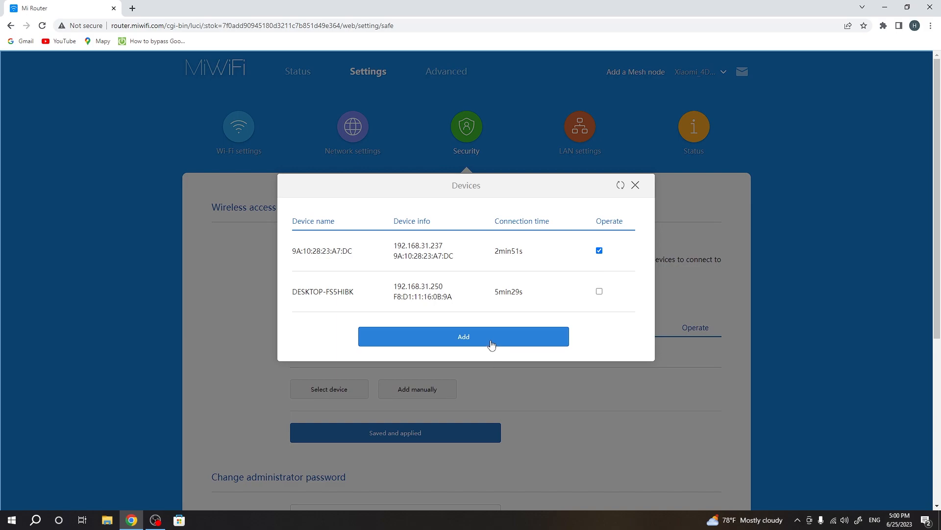
pyautogui.click(463, 337)
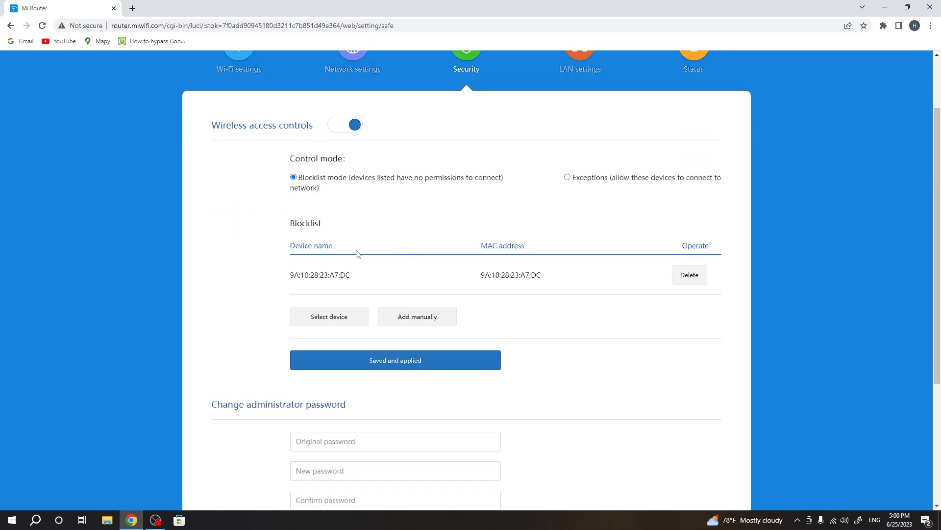
pyautogui.moveTo(451, 245)
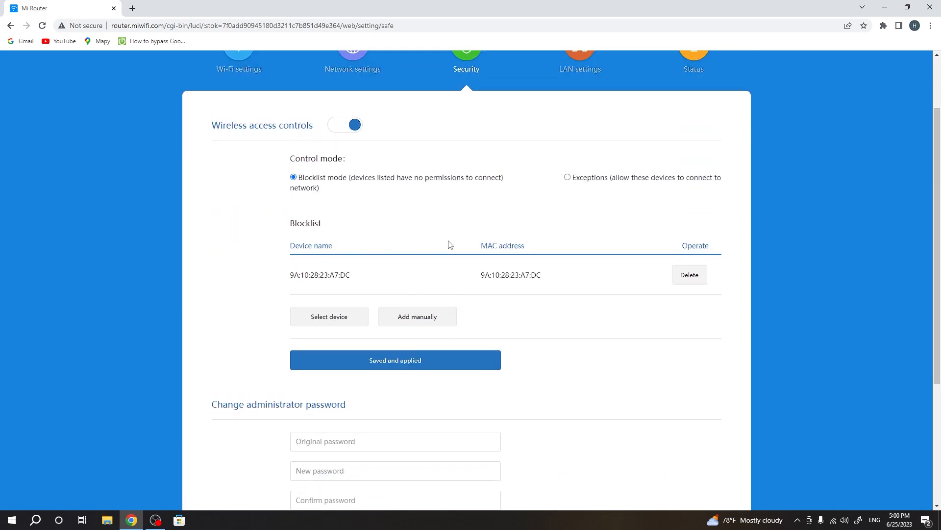
pyautogui.moveTo(286, 341)
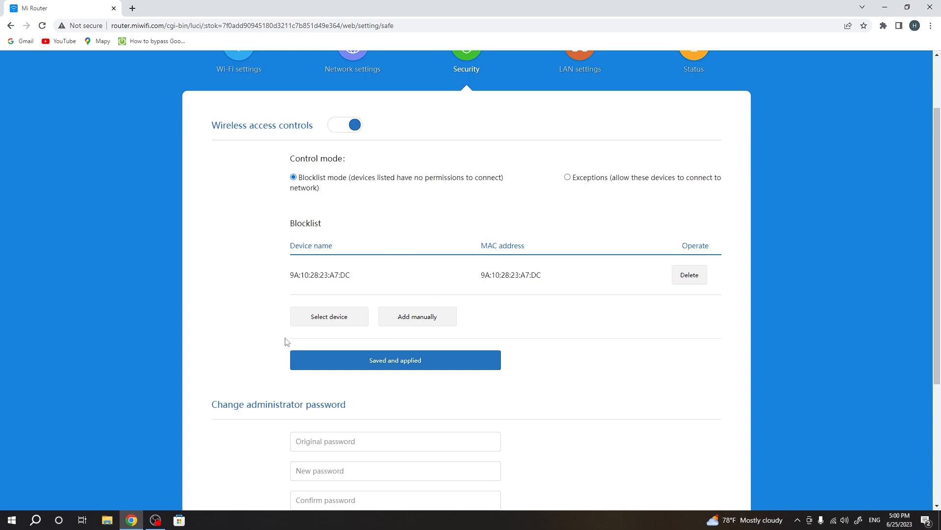